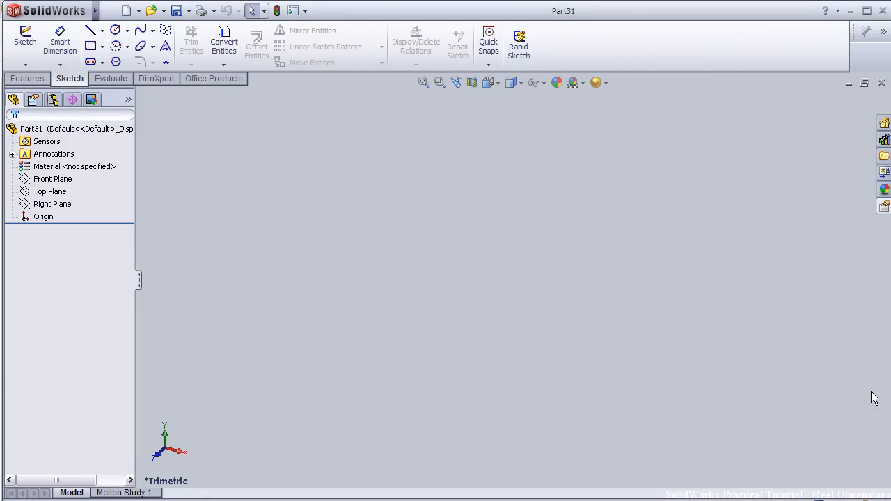
mouse_move(885, 389)
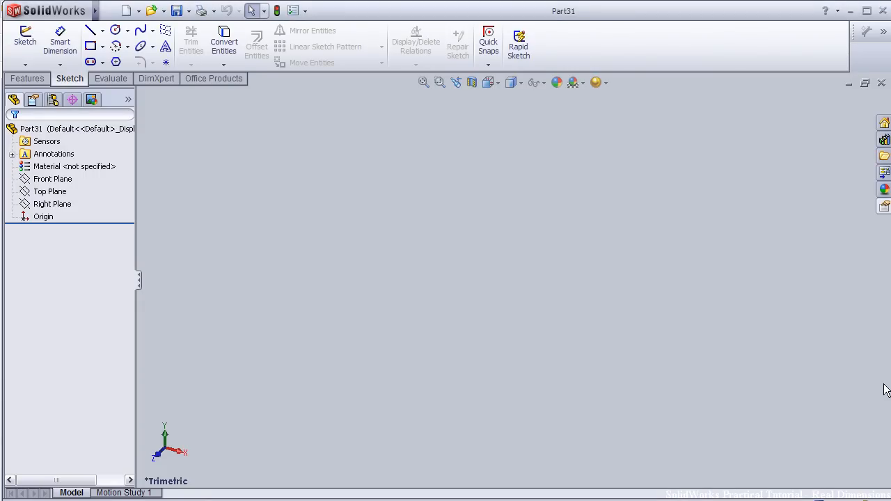
mouse_move(264, 34)
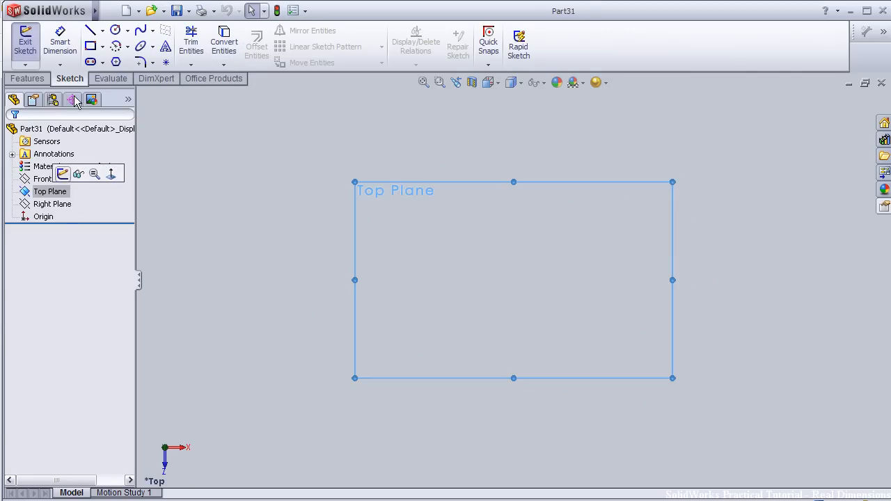
Step: Draw a corner rectangle from the origin on the Top Plane and finish it as Sketch1
left_click(90, 47)
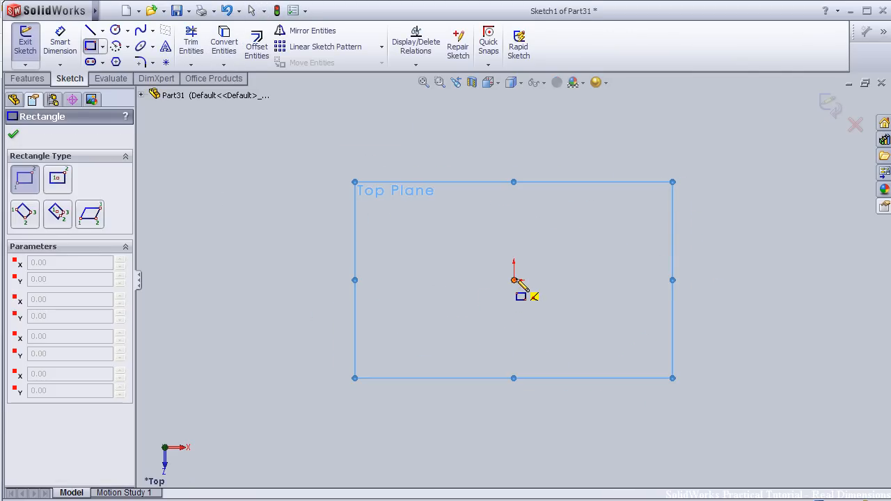
left_click_drag(514, 280, 682, 134)
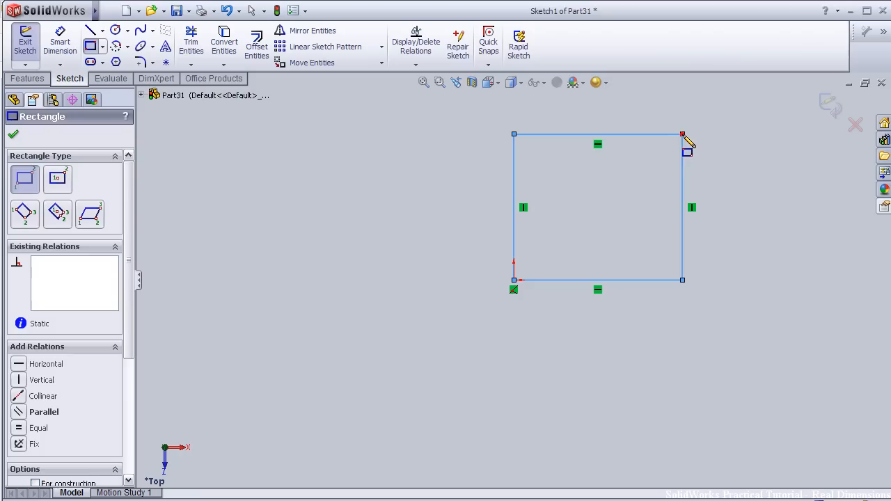
left_click(33, 78)
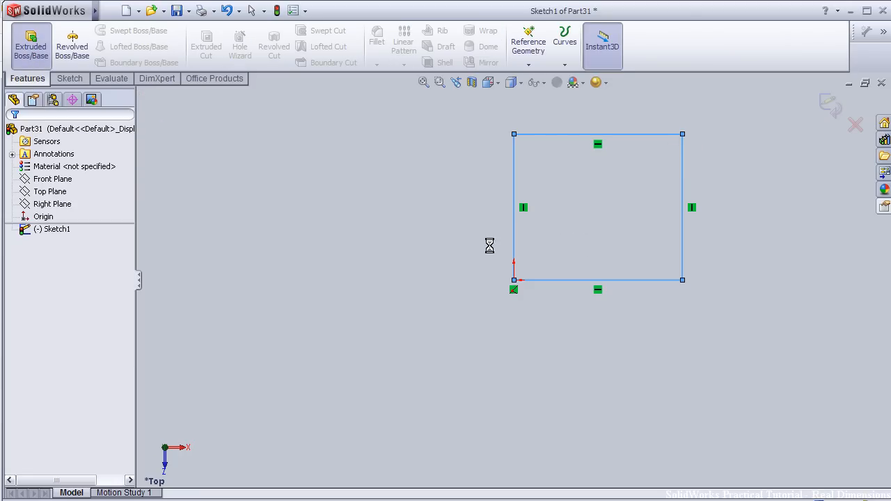
Step: Extrude Sketch1 as a Blind 10.00 mm boss to form the block Boss-Extrude1
left_click(31, 39)
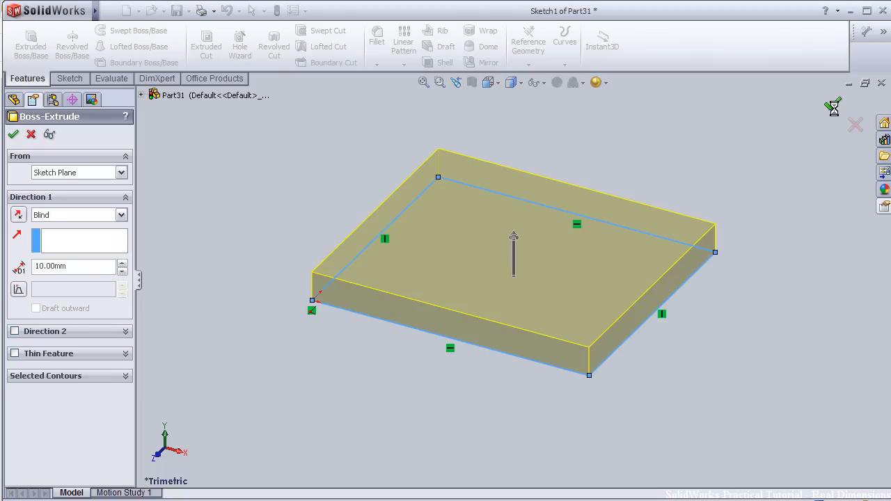
left_click(14, 133)
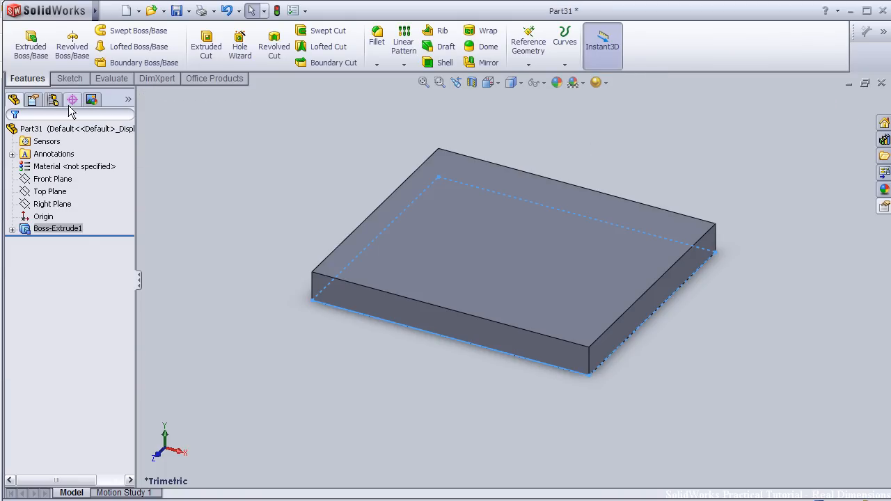
left_click(70, 77)
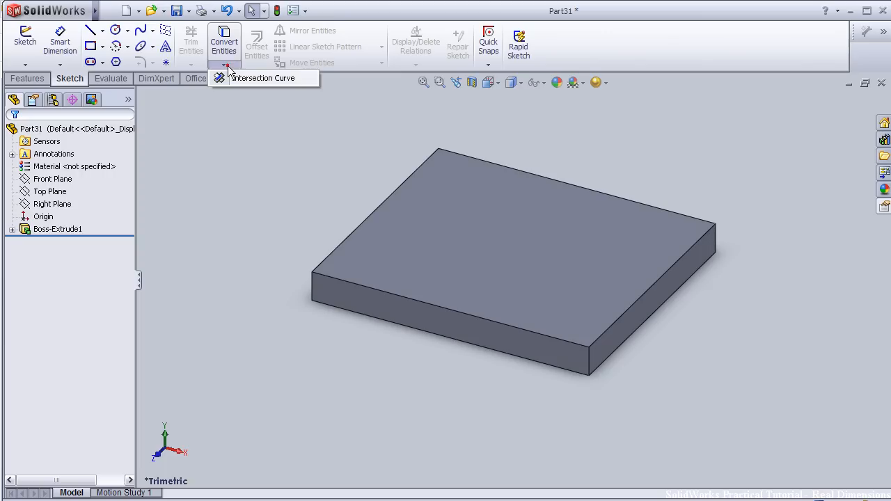
Step: Begin 3DSketch1 on the block via the Intersection Curve command
left_click(270, 78)
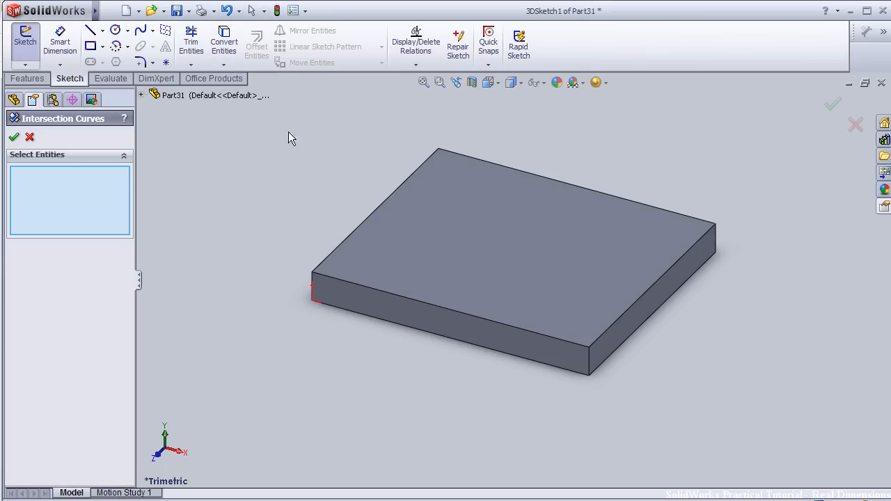
mouse_move(464, 316)
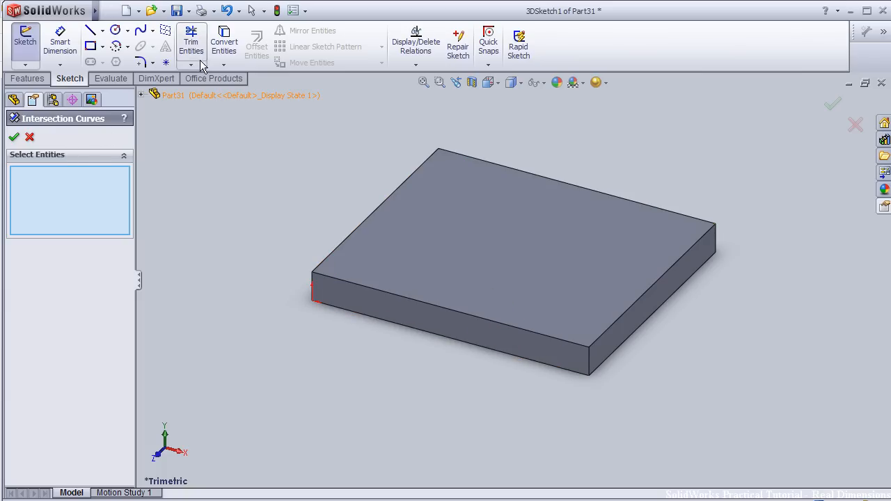
Step: Convert the front top, right top and right corner edges (Edge<1>–Edge<3>) into 3D sketch lines
left_click(222, 35)
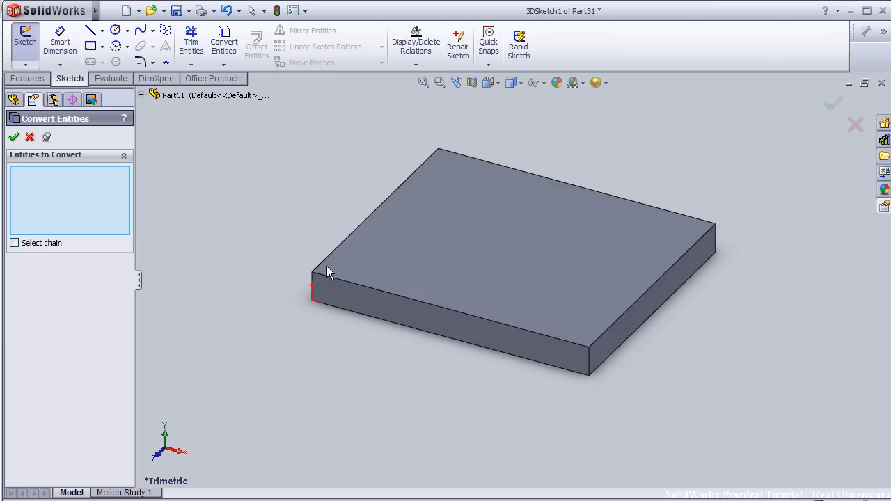
mouse_move(416, 305)
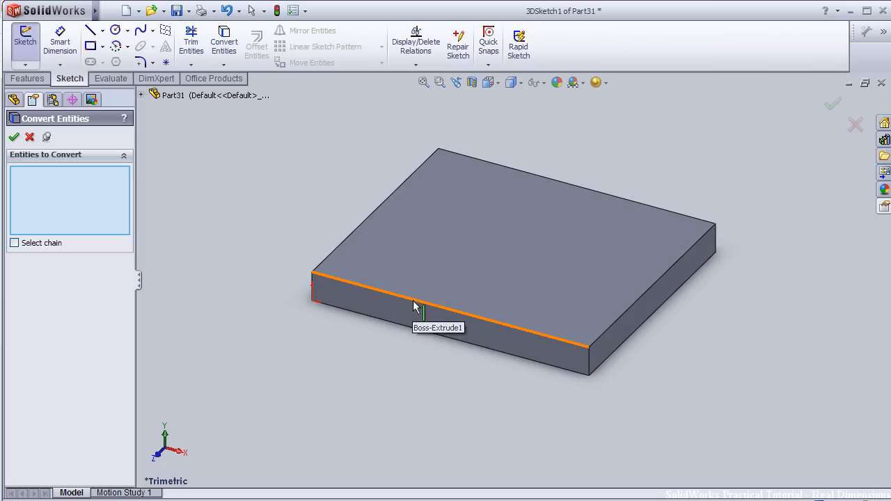
left_click(417, 308)
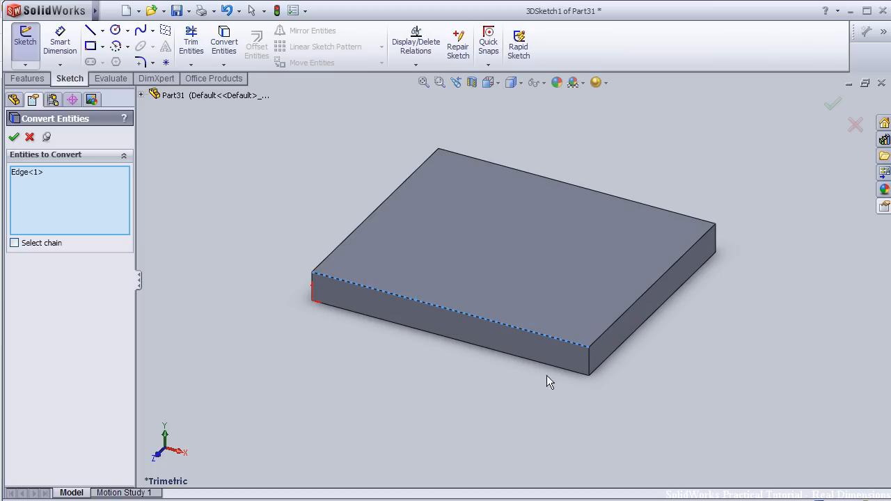
left_click(647, 278)
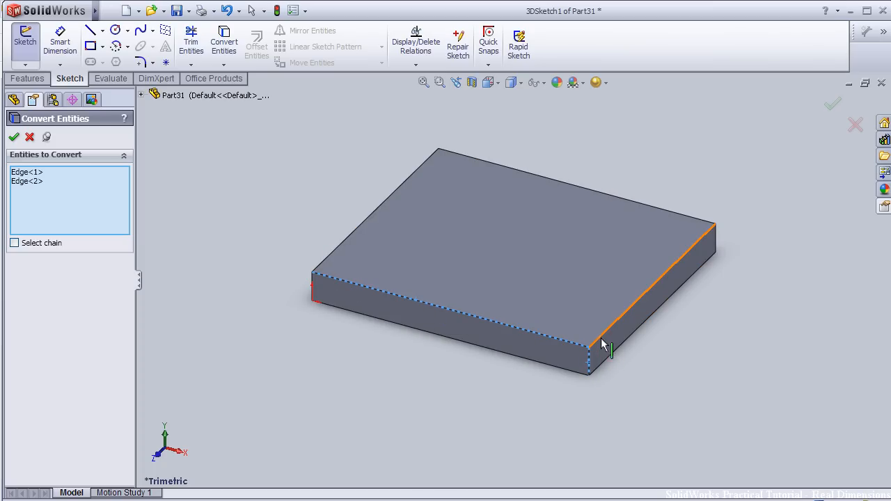
left_click(647, 271)
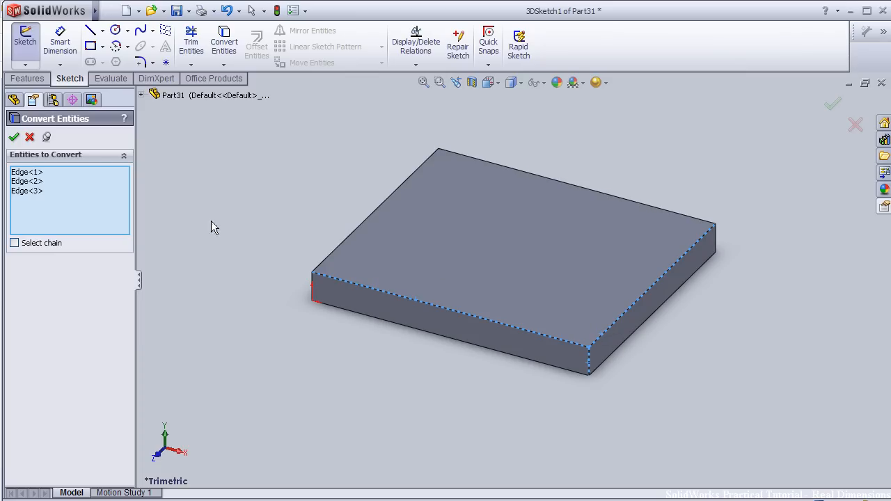
left_click(14, 136)
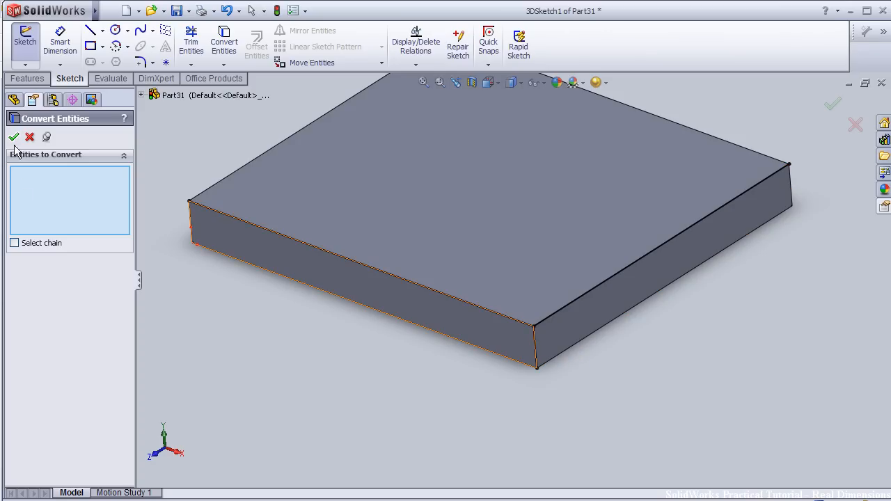
left_click(14, 137)
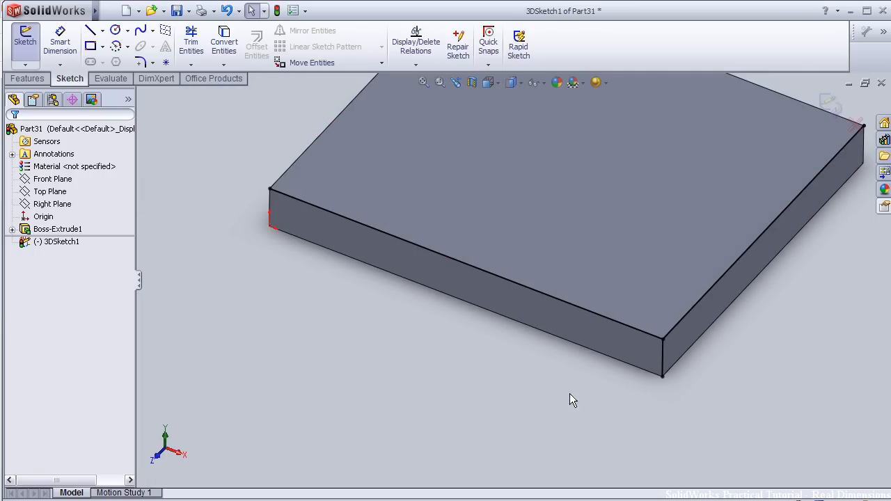
mouse_move(557, 373)
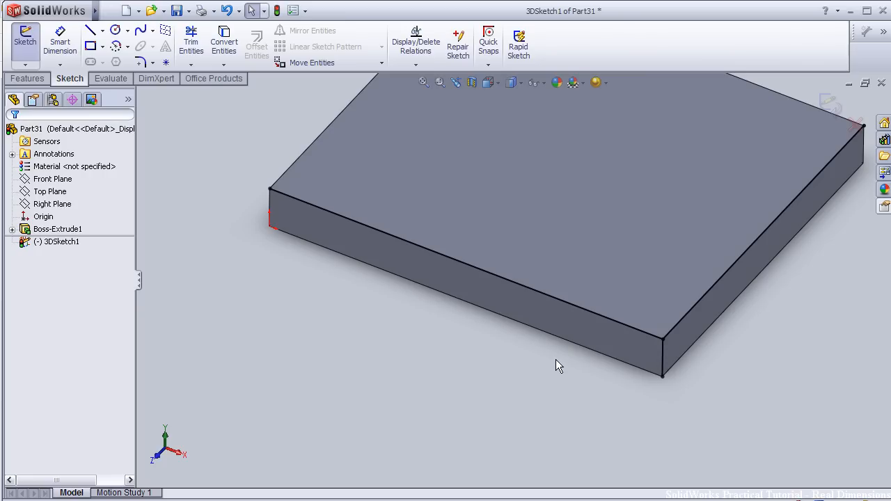
mouse_move(558, 357)
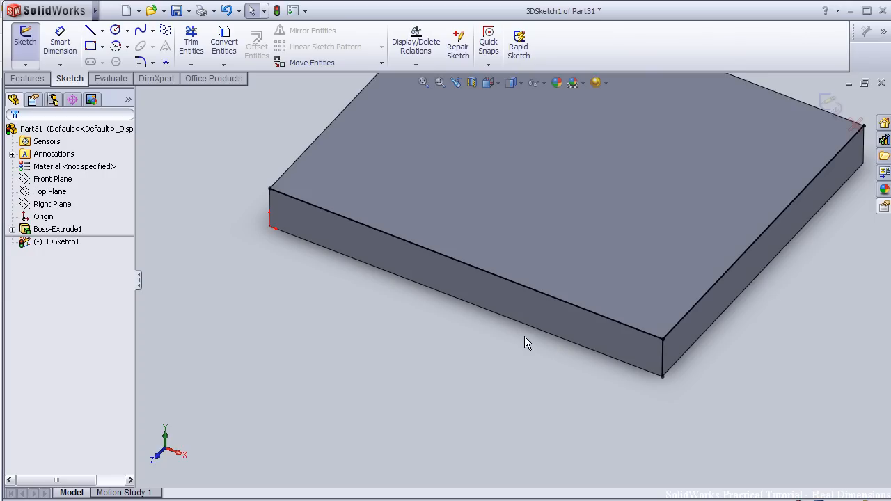
mouse_move(526, 342)
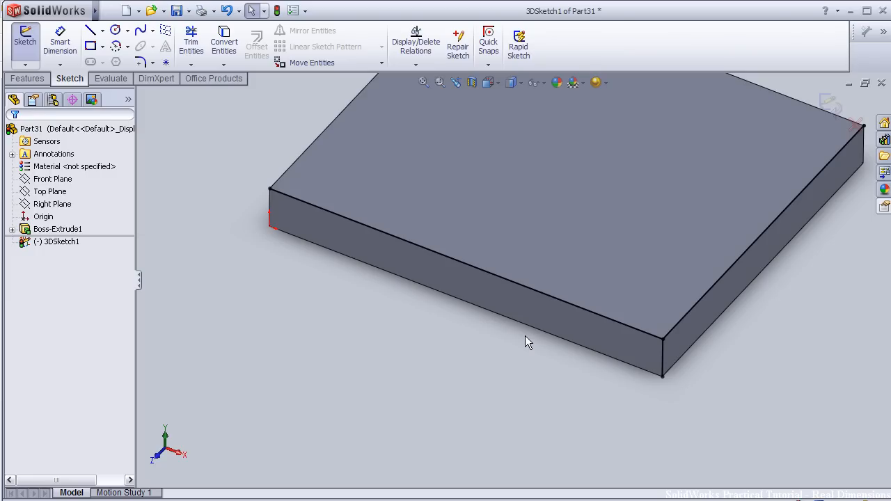